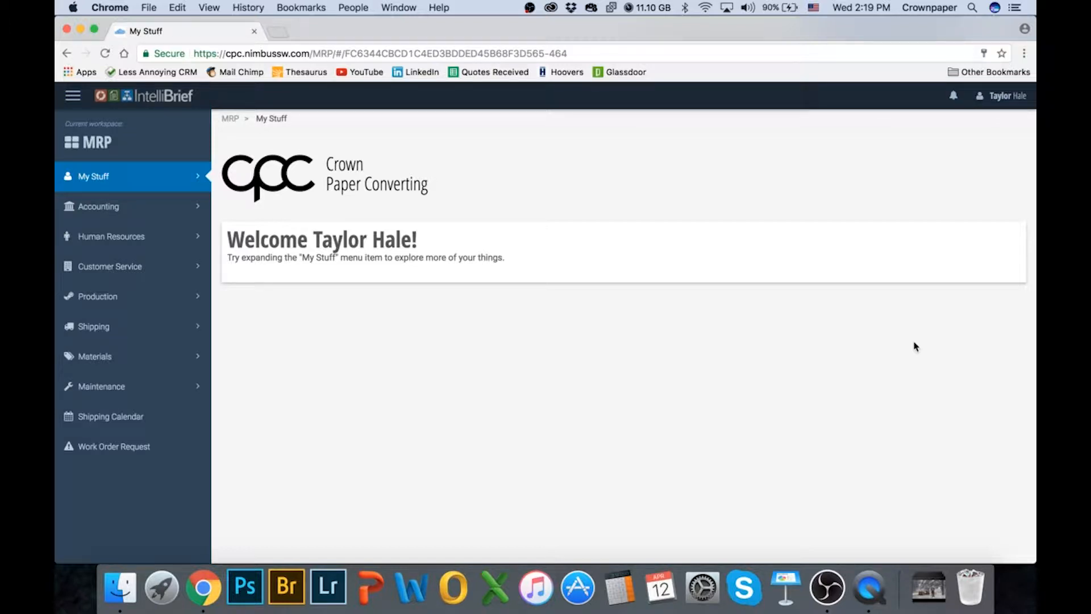
mouse_move(693, 337)
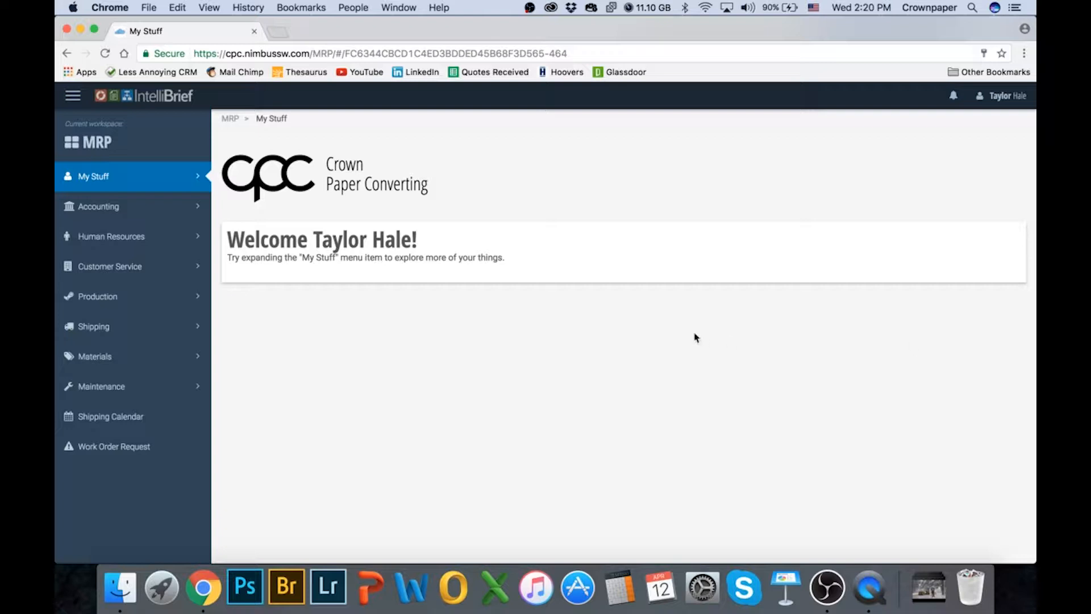
mouse_move(237, 278)
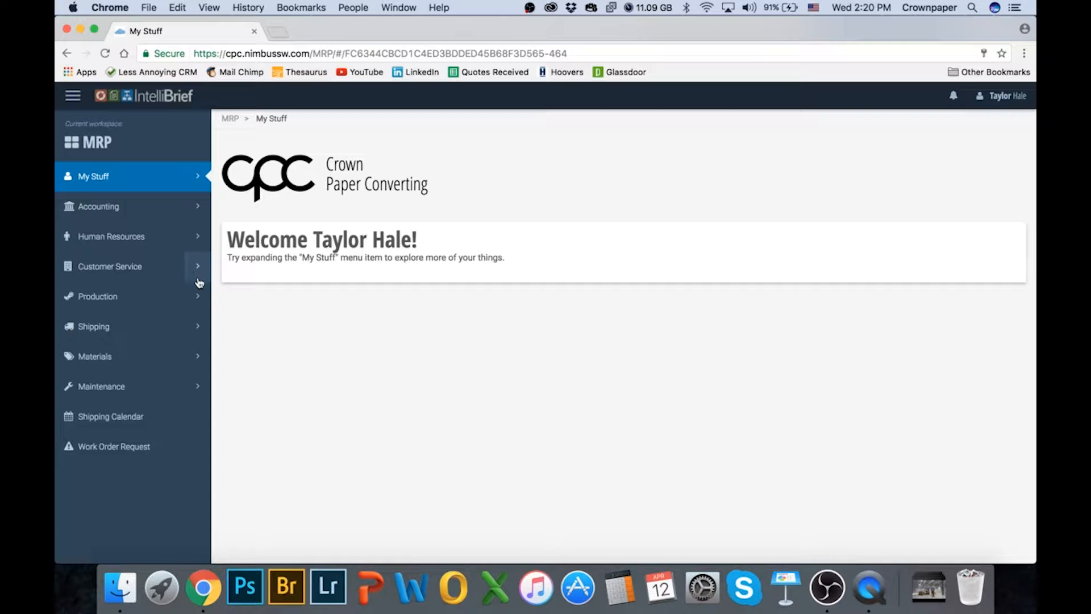
Step: Expand the Production section to list Order Status, Order QC, Rewinders, Sheeters, Cutters and Job History
click(109, 266)
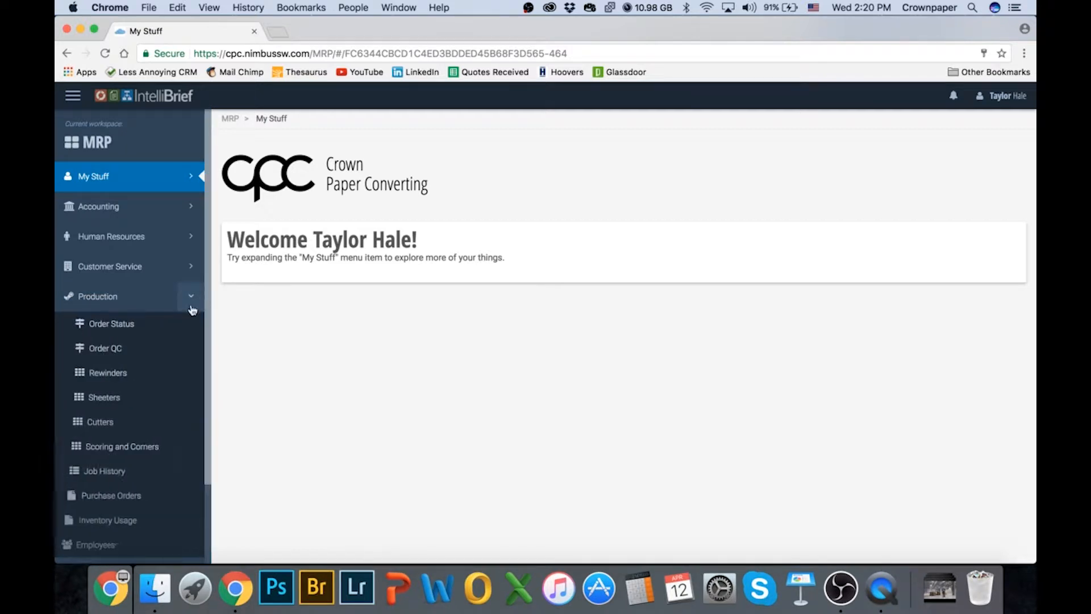
Step: Filter Order QC by status New Order, then In Production, and collapse Production
click(105, 348)
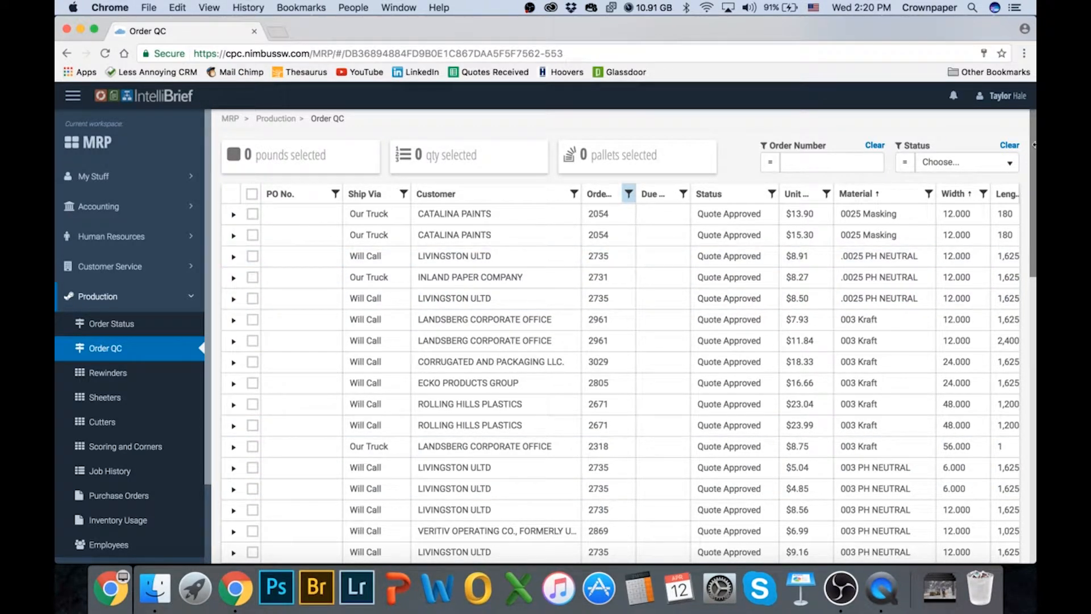
click(966, 161)
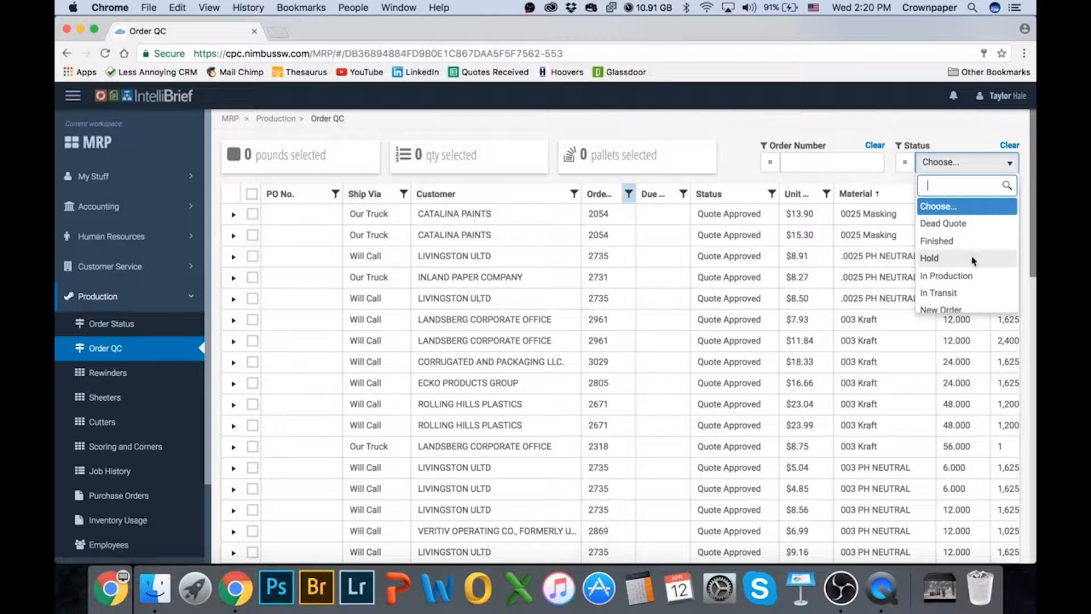
click(942, 309)
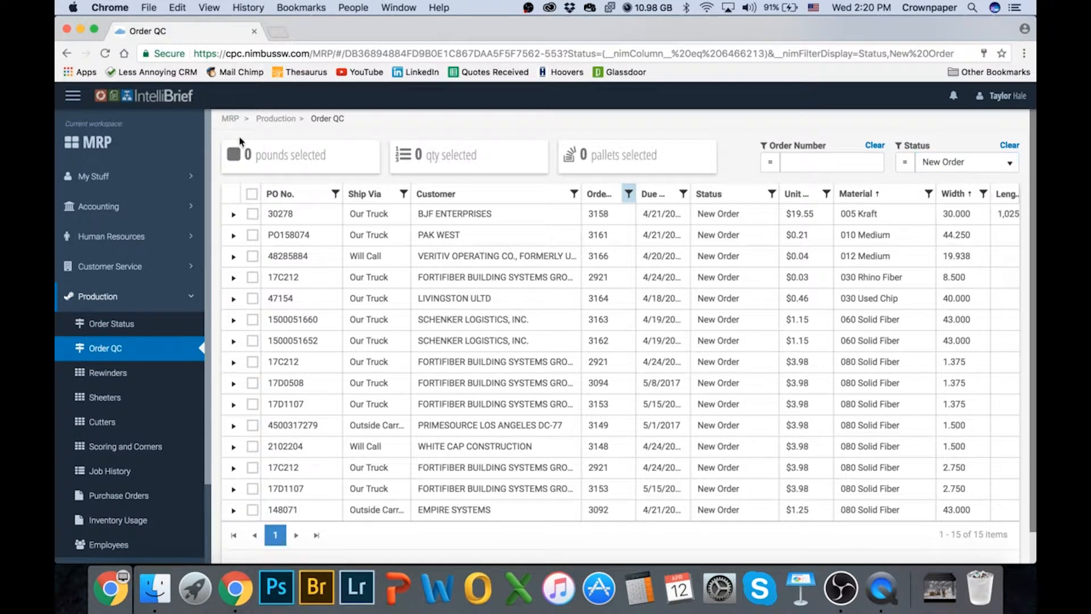
mouse_move(263, 134)
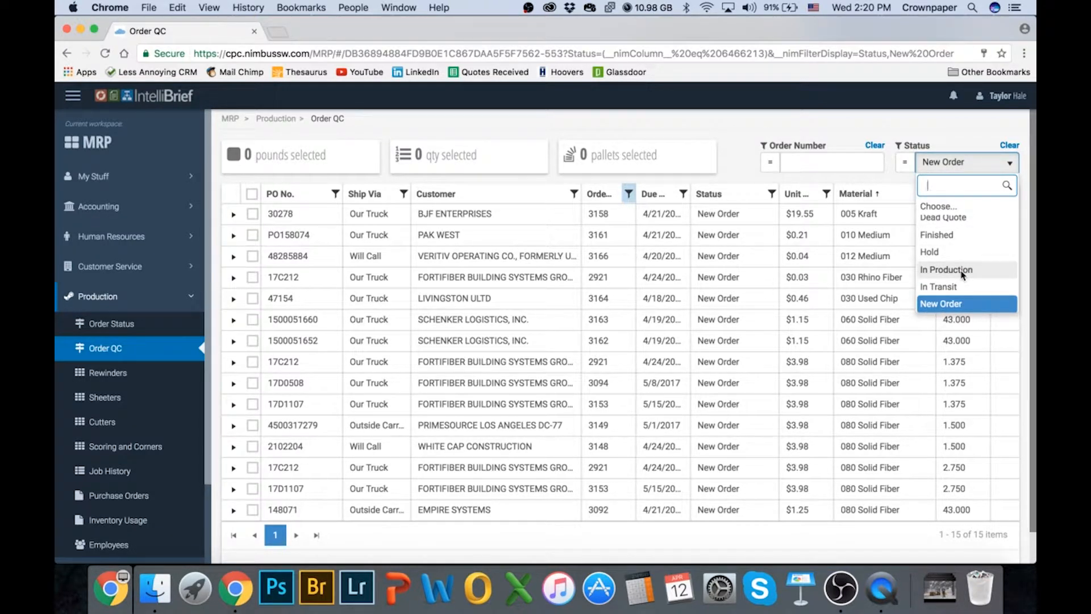
click(945, 269)
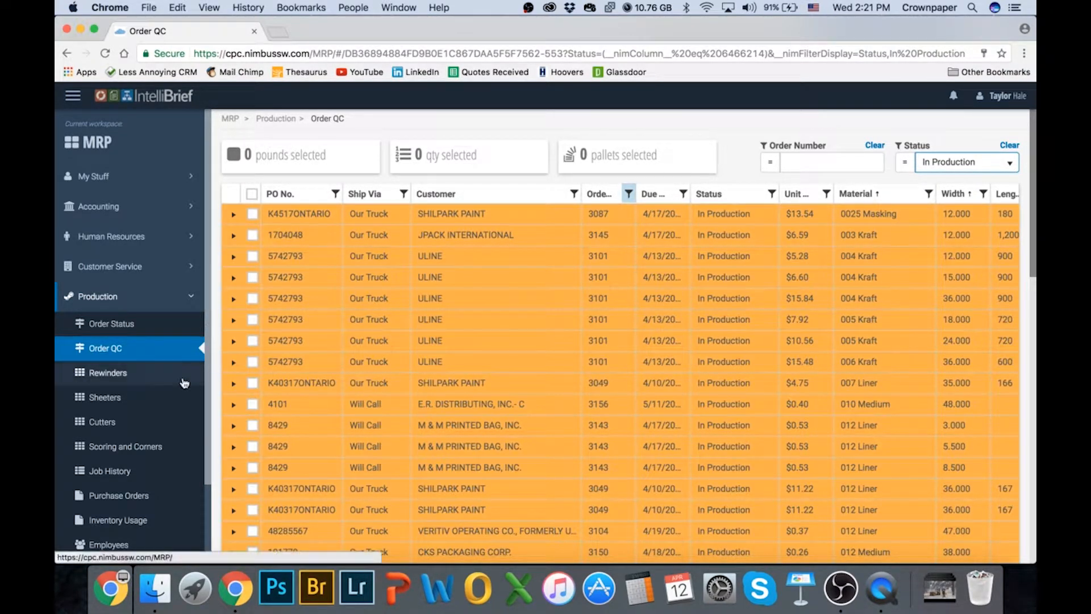
click(97, 295)
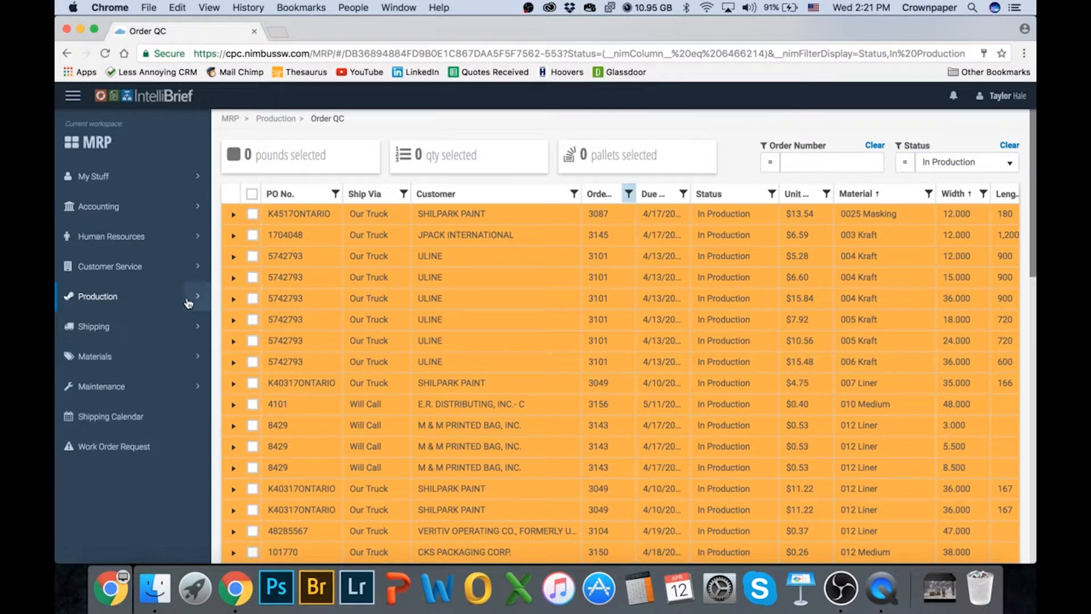
Step: Expand Materials and open the Inventory page's All Rolls grid, selecting Caliper From
click(94, 356)
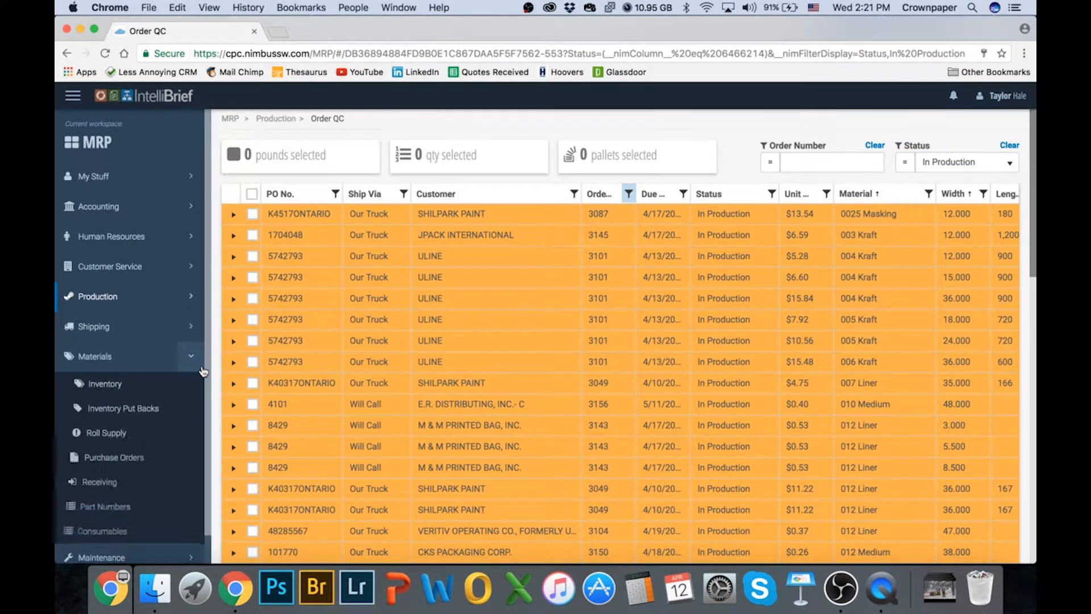
click(105, 384)
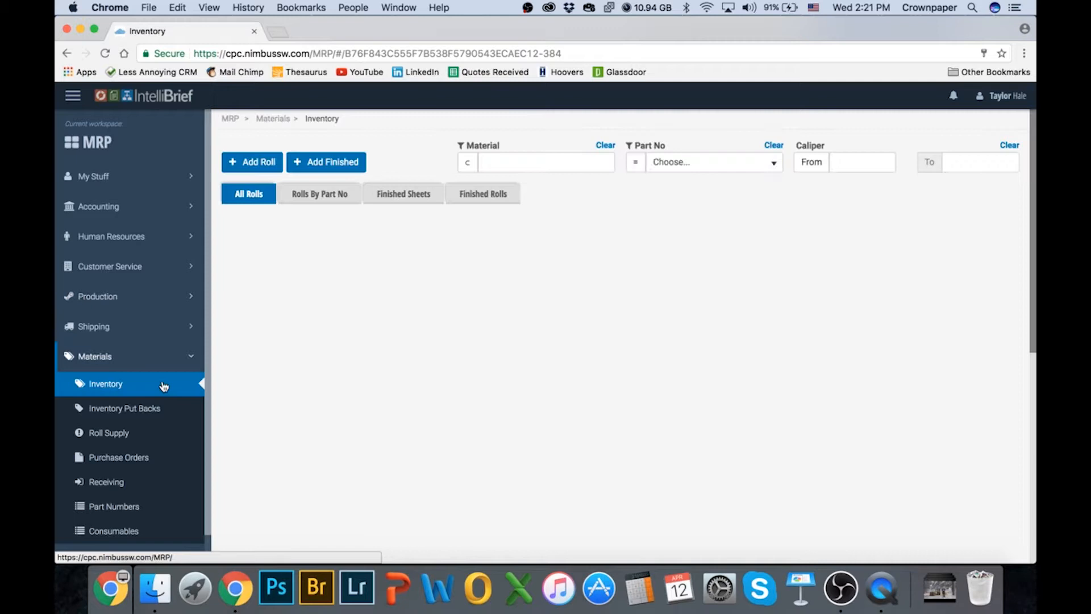
click(105, 383)
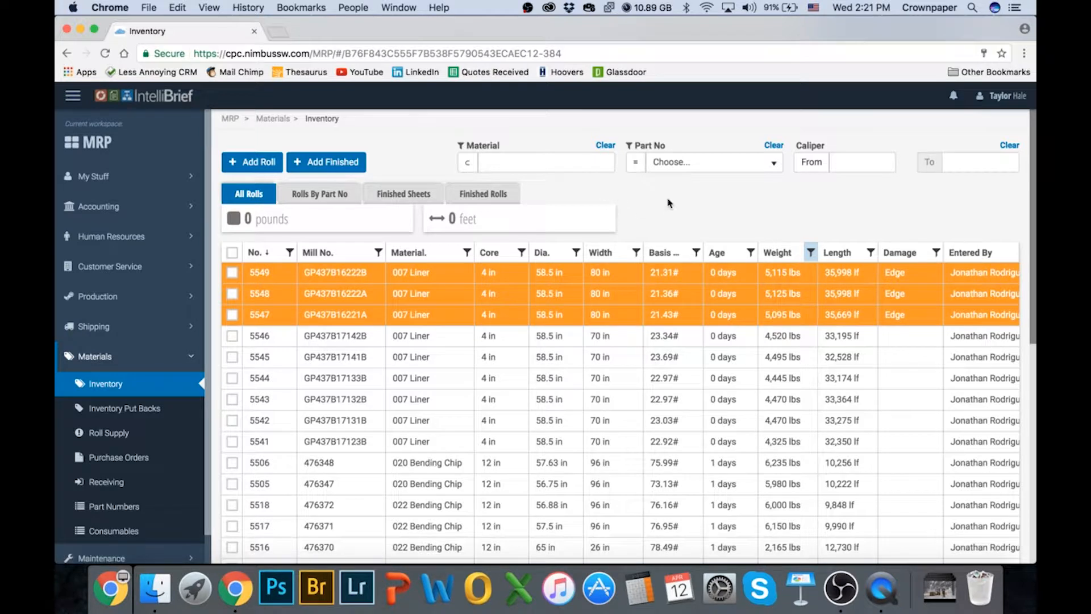
click(843, 161)
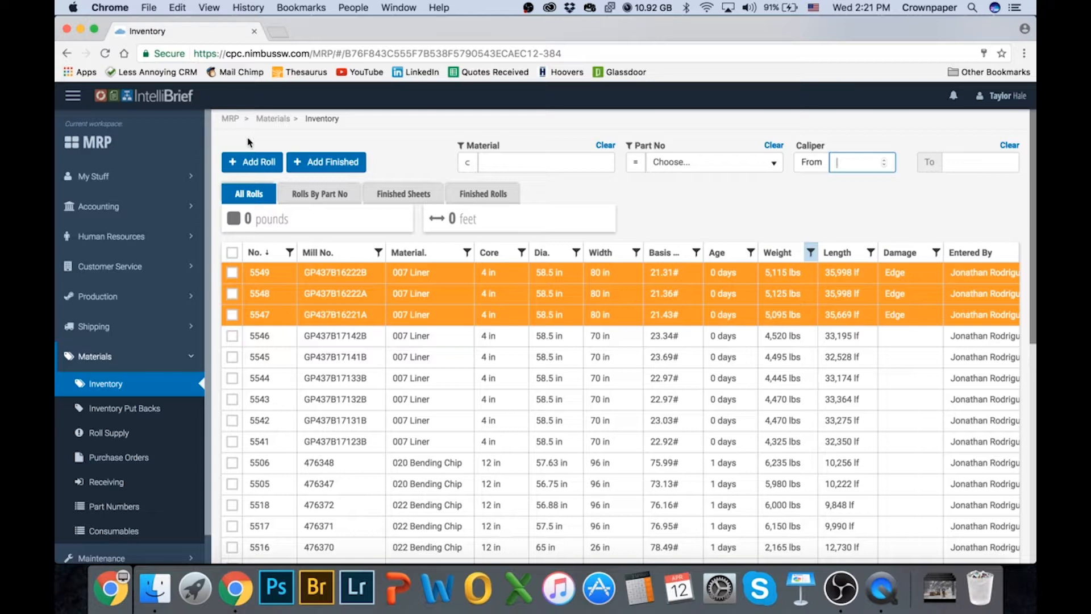
Step: Filter the rolls with Caliper From 012 and Caliper To 016
text(012)
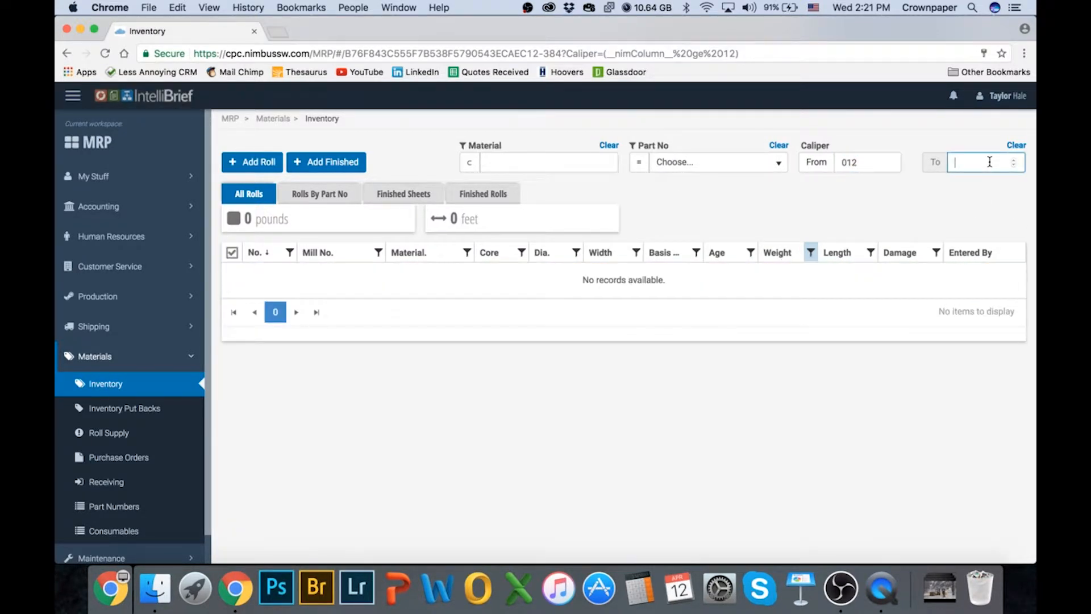
text(016)
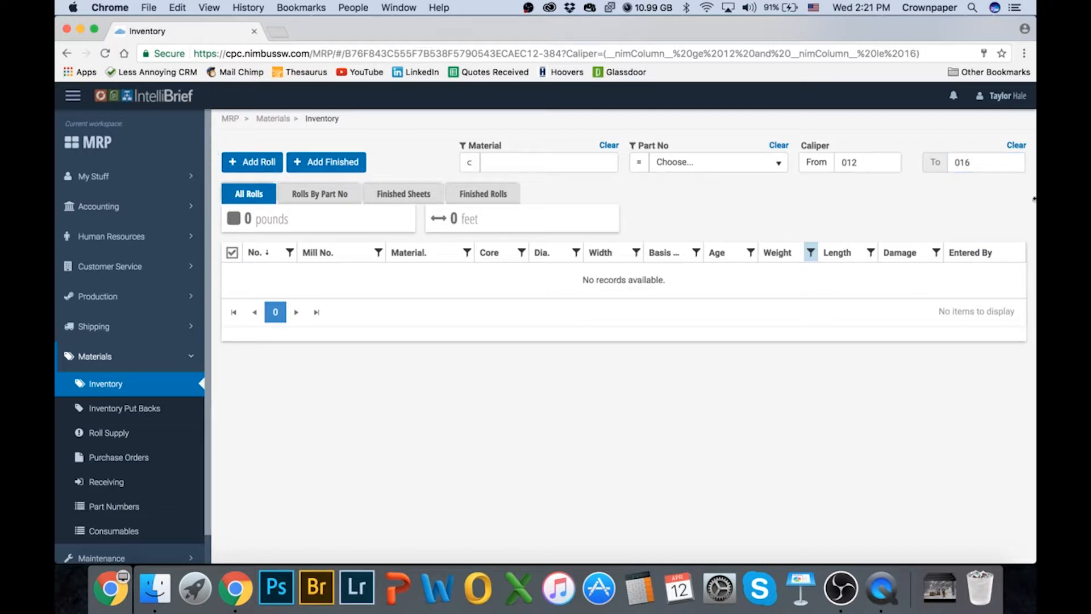
click(866, 161)
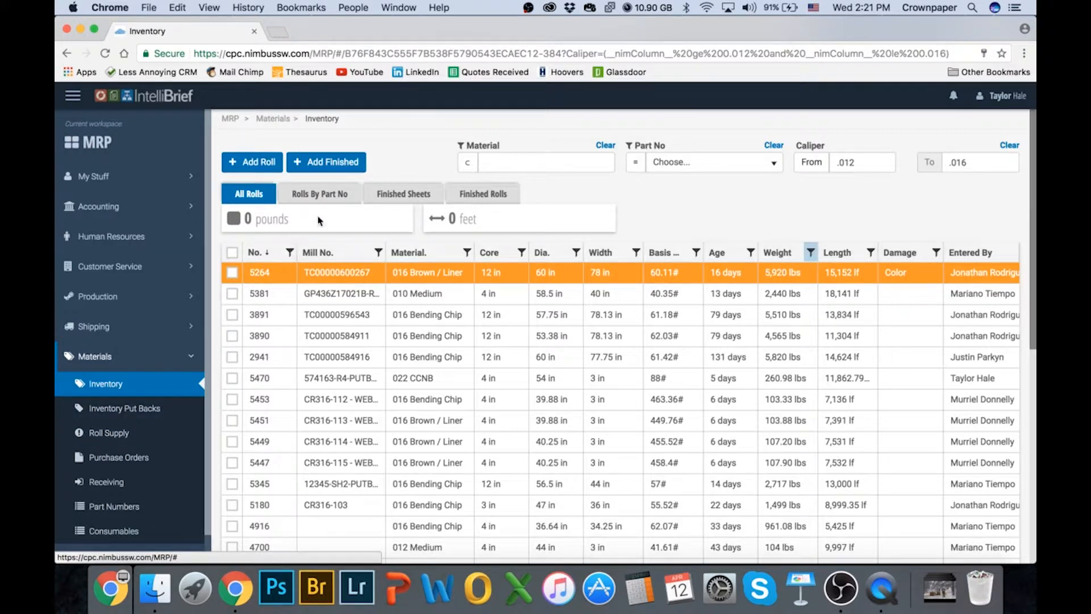
Step: View Finished Sheets, then Finished Rolls, eight rolls totaling 4,457 pounds
click(402, 193)
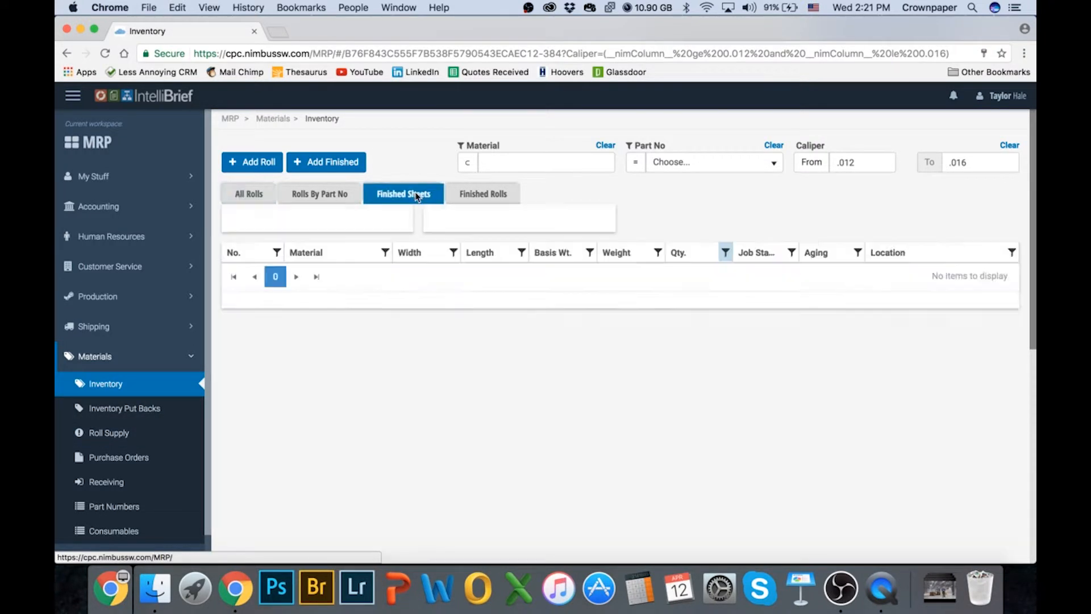
click(403, 193)
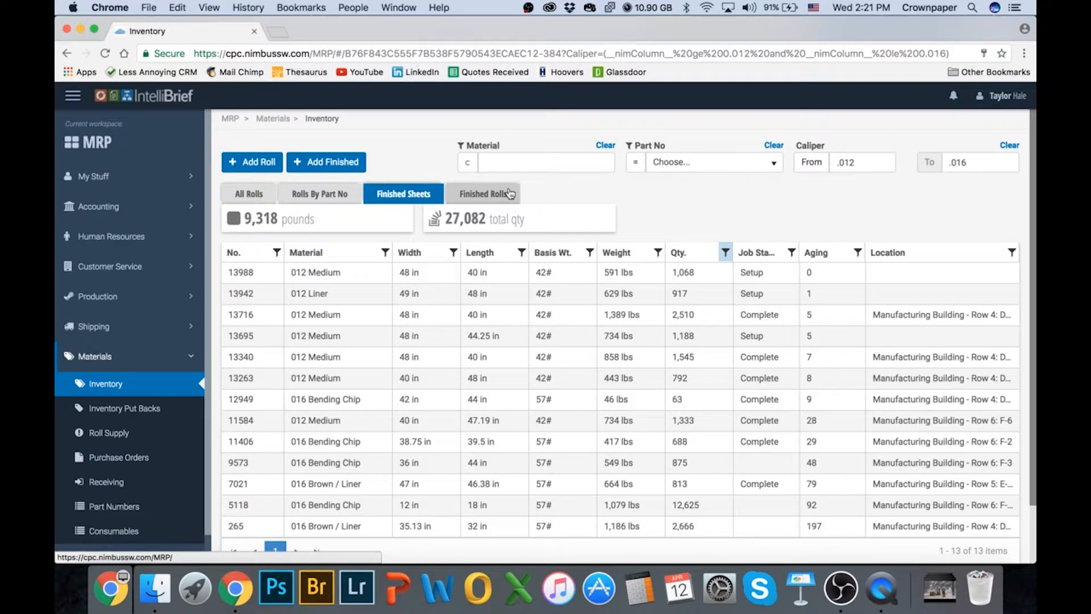
click(483, 194)
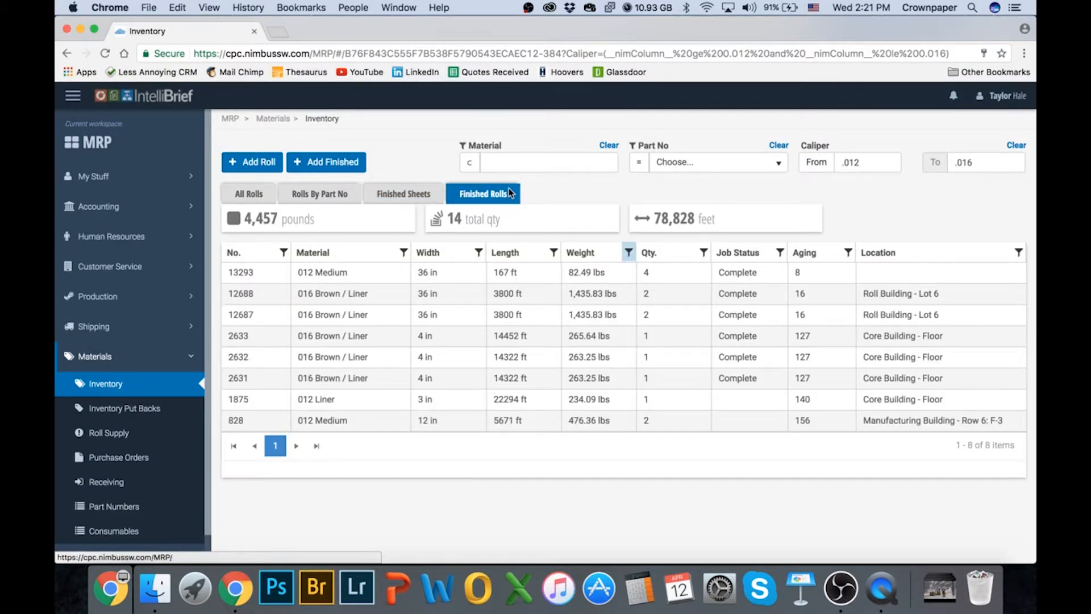